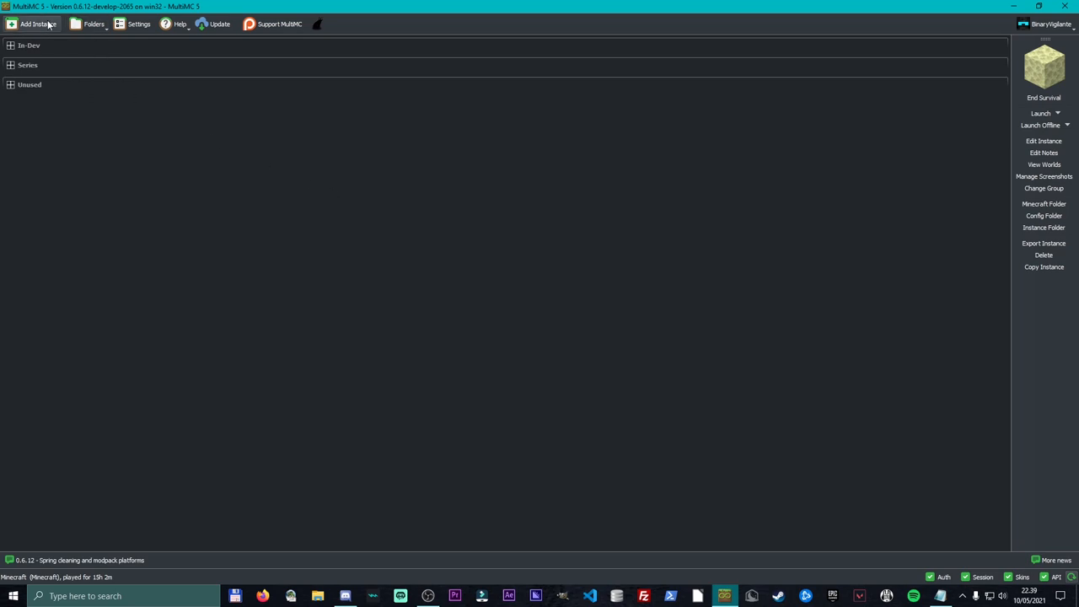
- Begin a new instance and select the Import from zip source
left_click(37, 23)
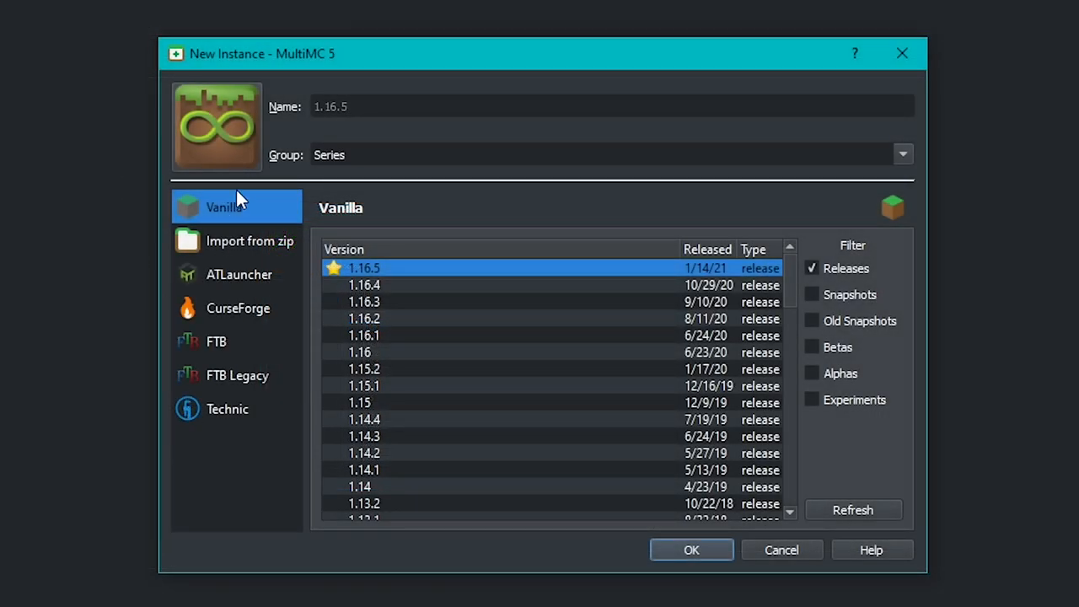
mouse_move(266, 251)
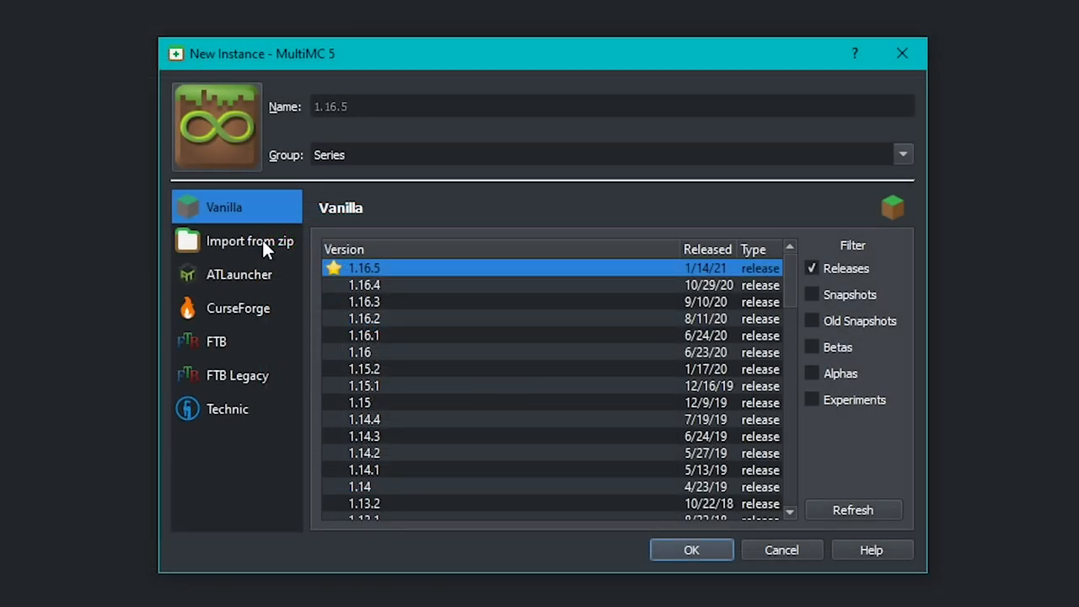
left_click(249, 239)
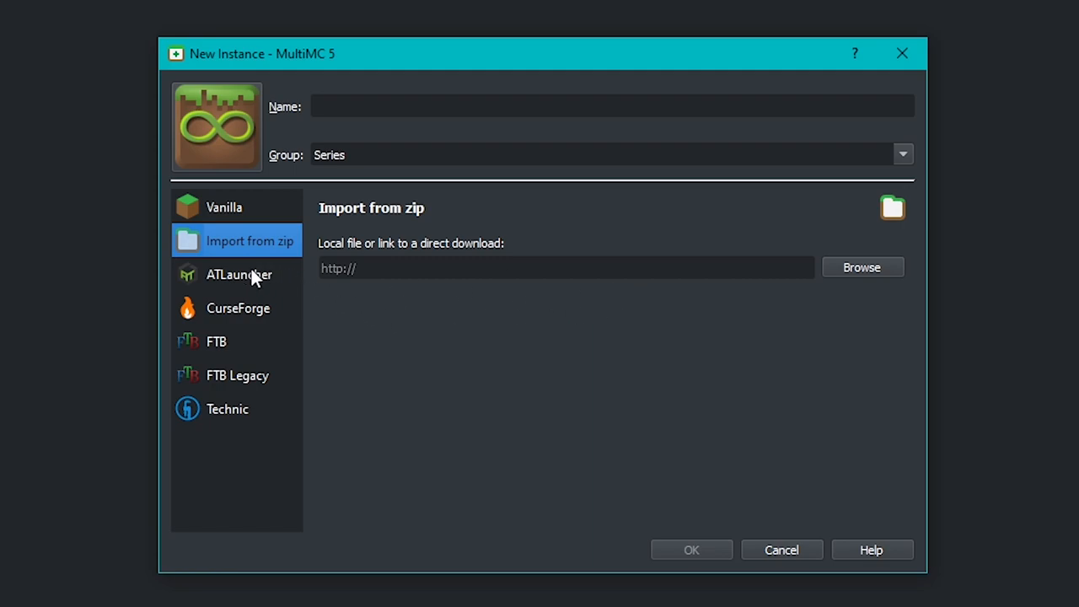
mouse_move(215, 410)
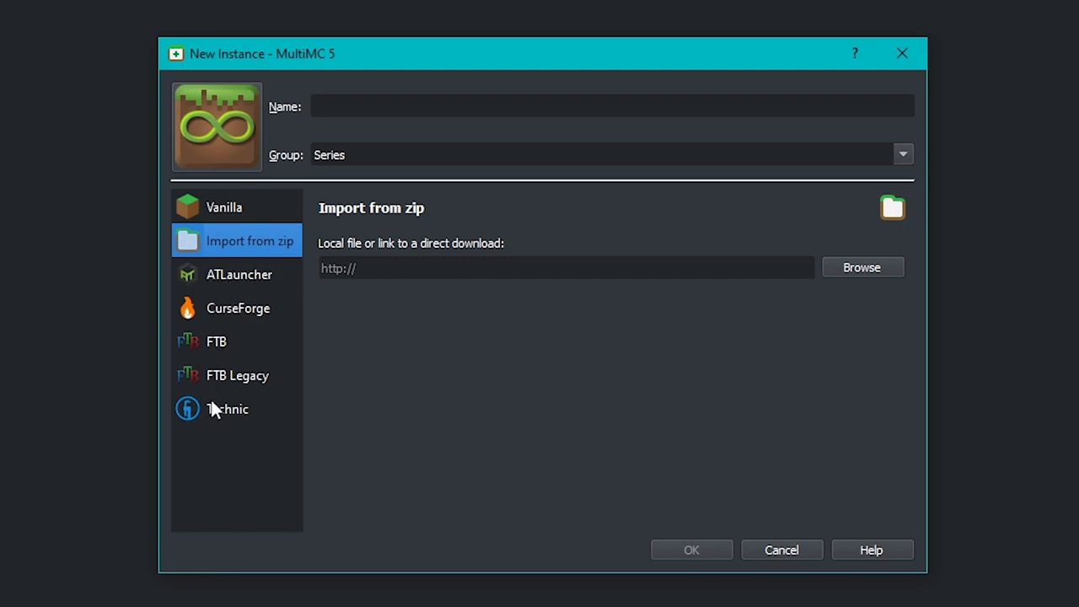
mouse_move(228, 278)
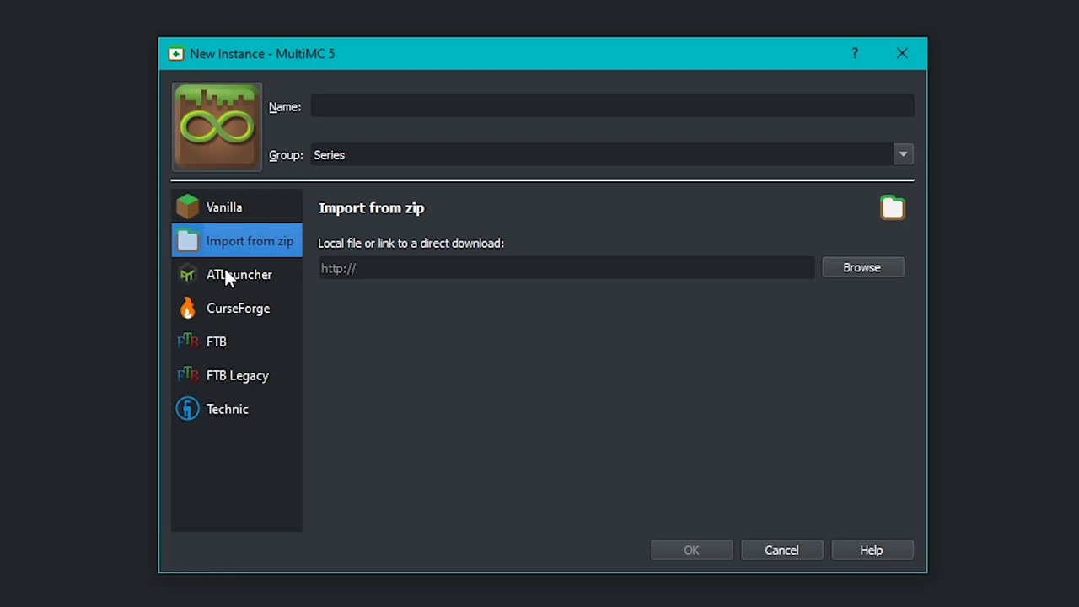
- Switch to the ATLauncher source and scroll its modpack list (Pixelmon Mod, Sky Factory 4)
left_click(239, 273)
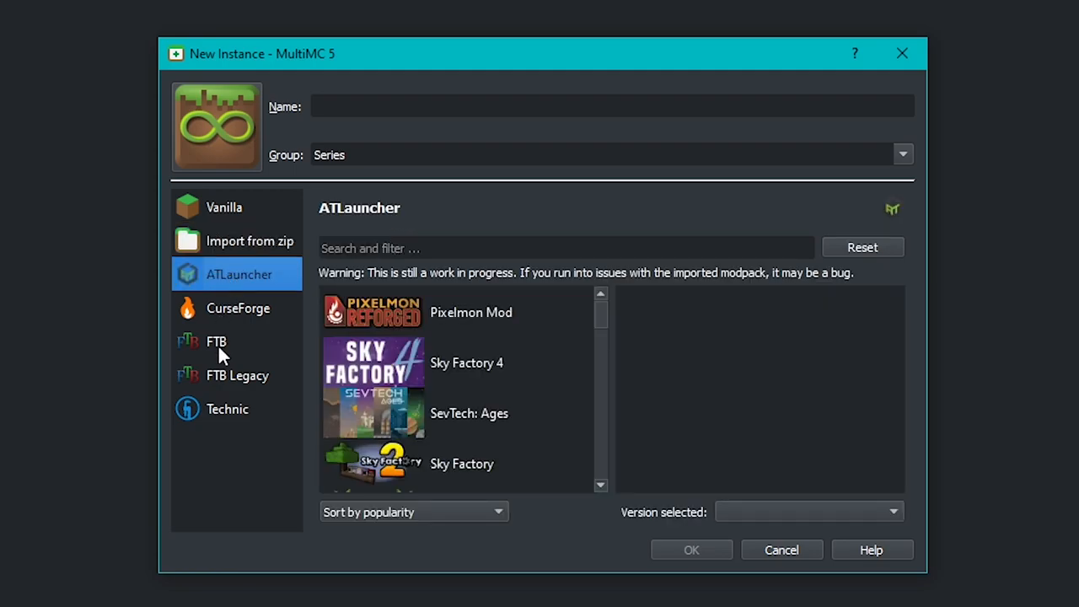
mouse_move(233, 418)
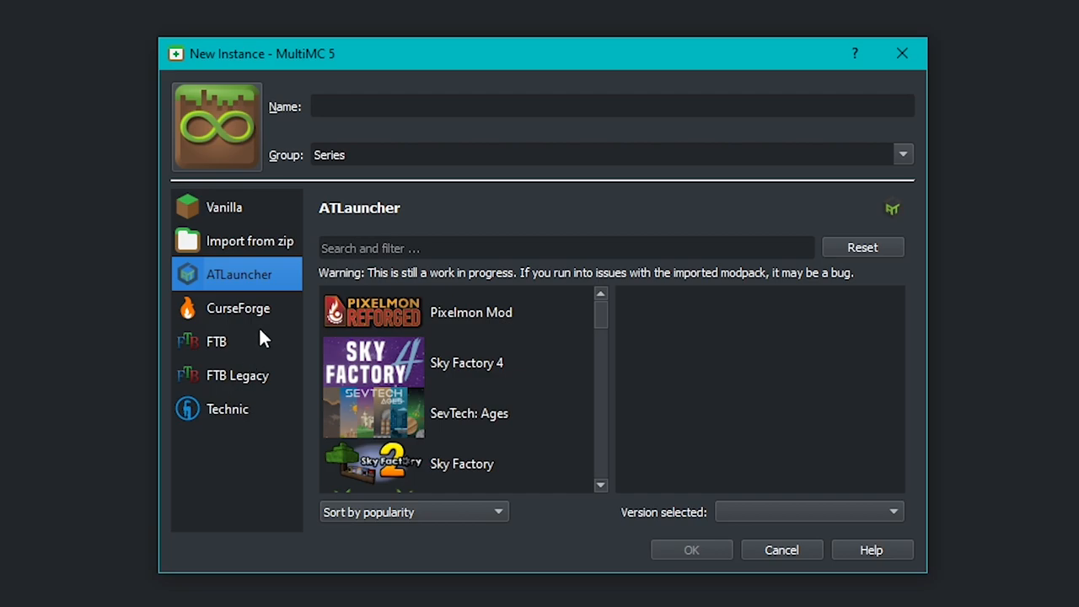
mouse_move(603, 323)
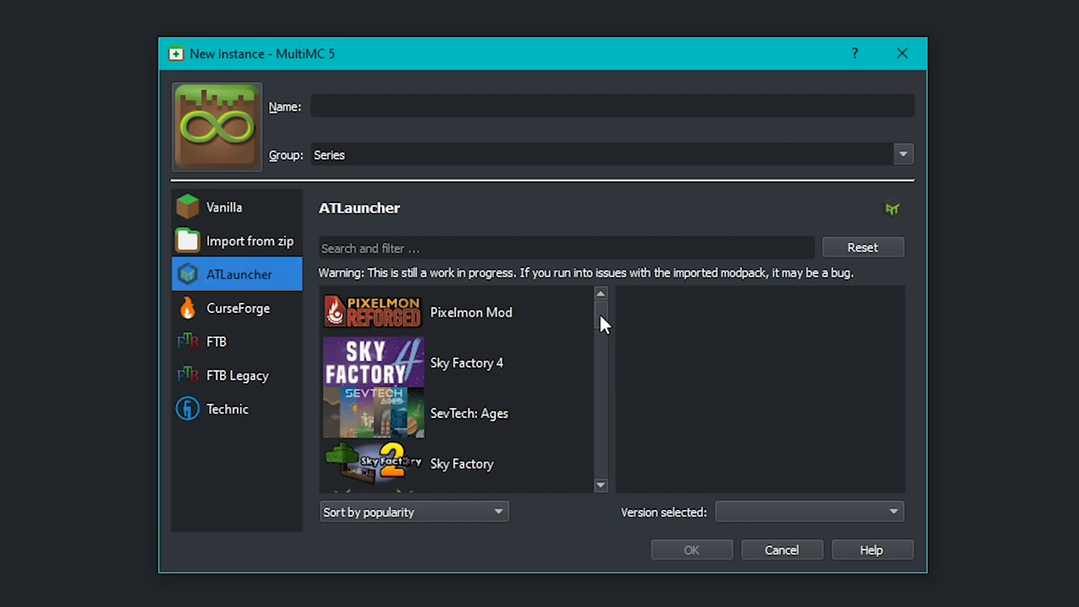
scroll("down", 3)
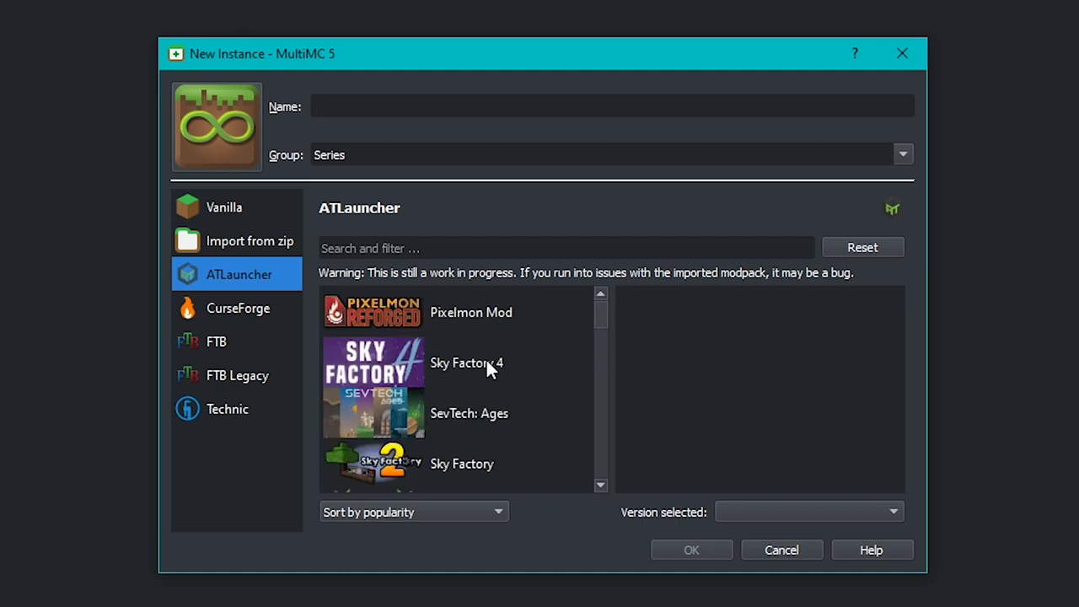
mouse_move(492, 418)
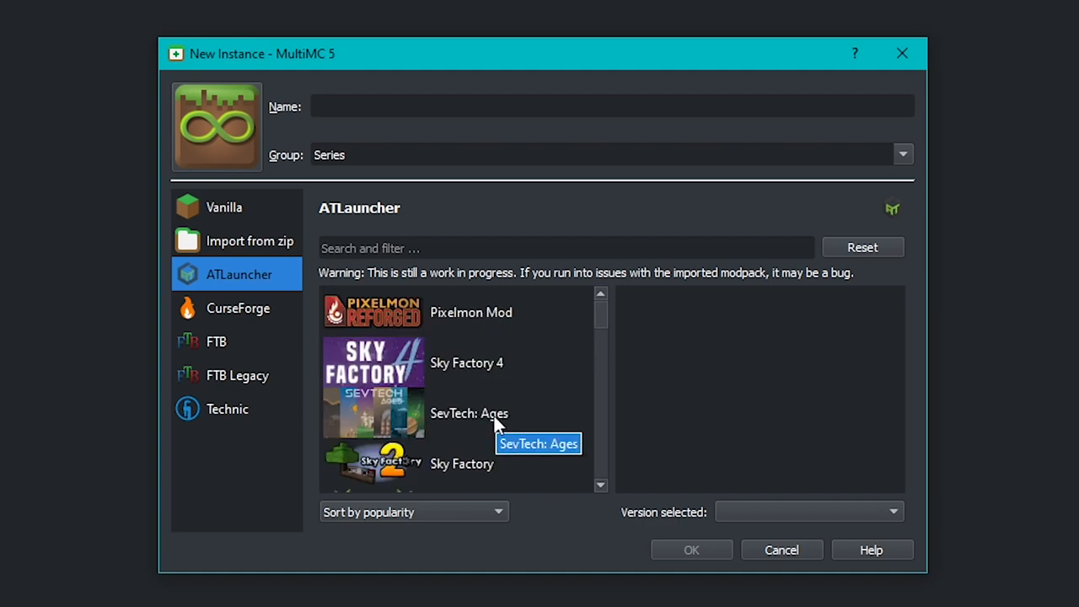
- Choose SevTech: Ages, group it under Tutorial and keep version 3.2.1
left_click(469, 413)
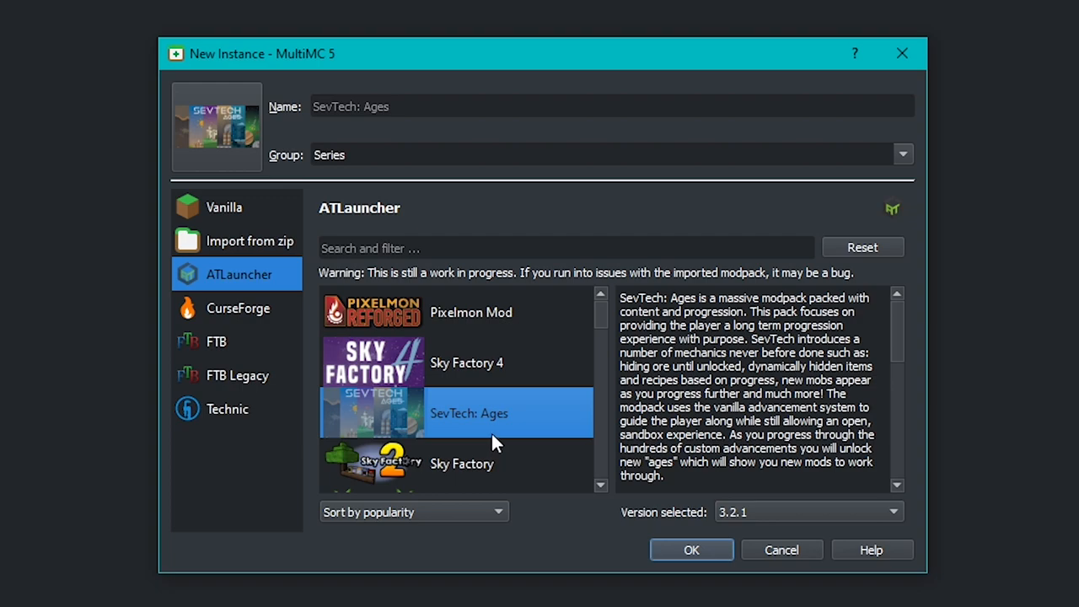
left_click(902, 155)
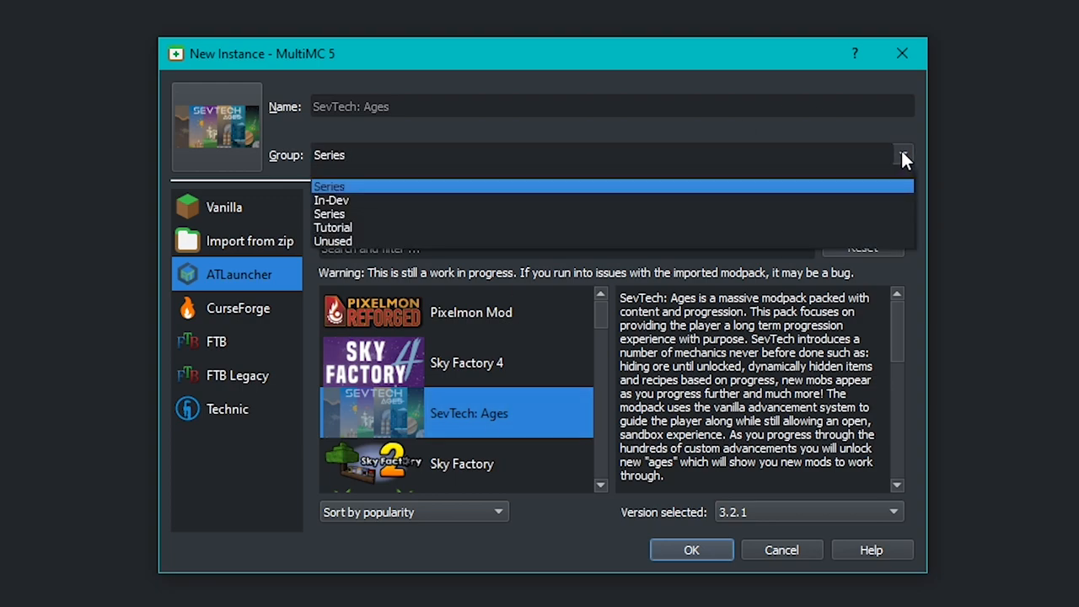
left_click(333, 226)
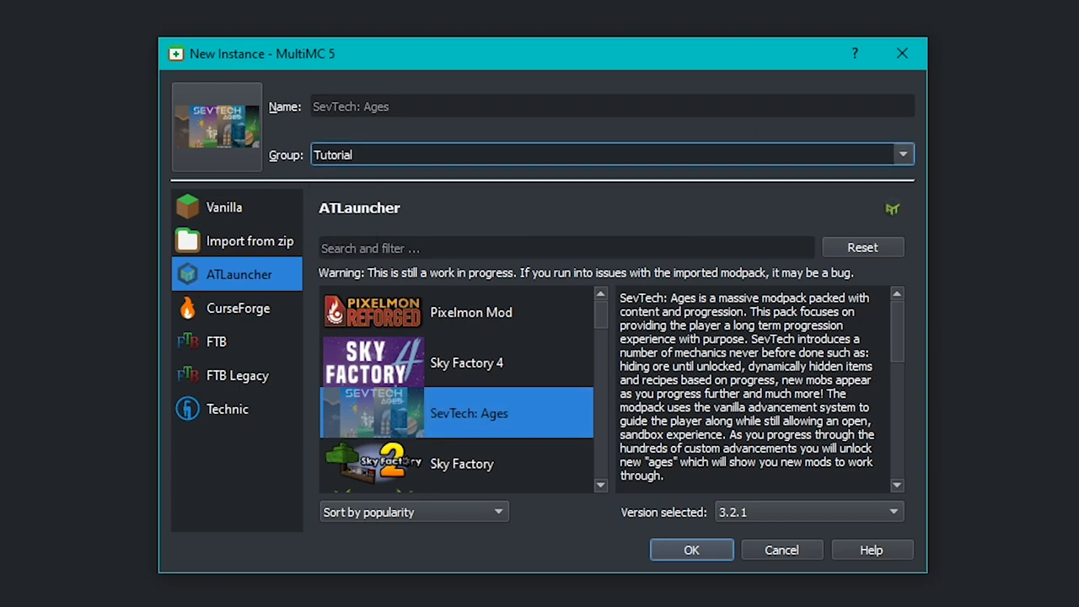
scroll("down", 3)
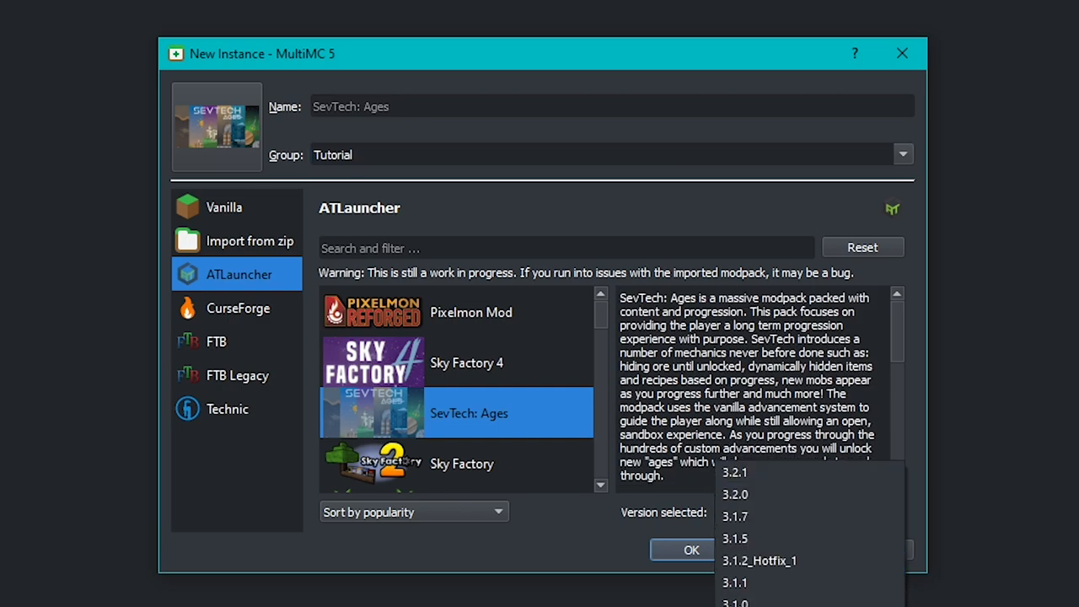
mouse_move(767, 472)
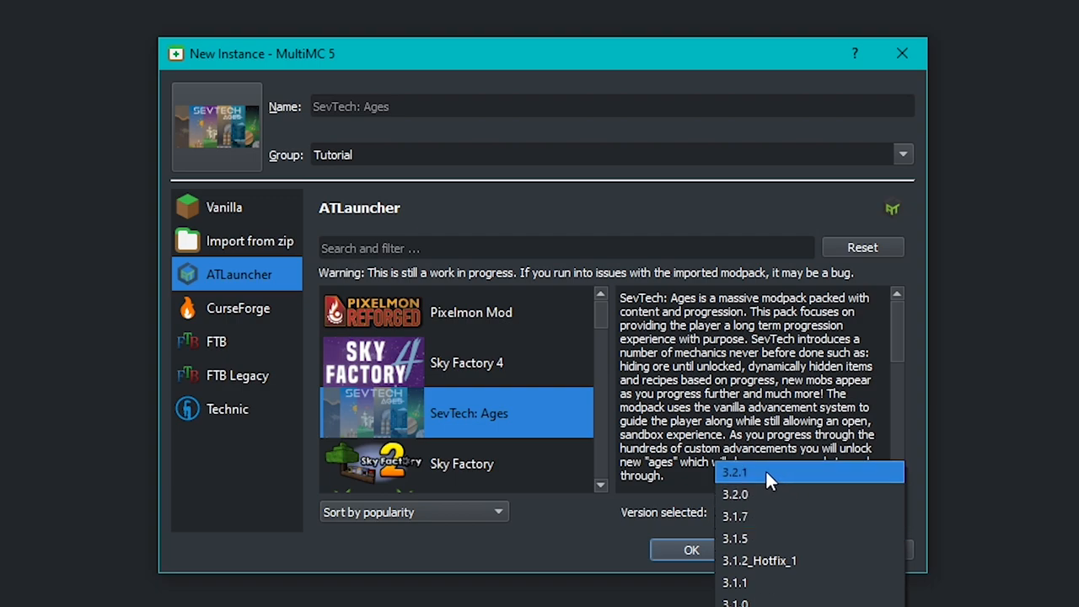
left_click(734, 472)
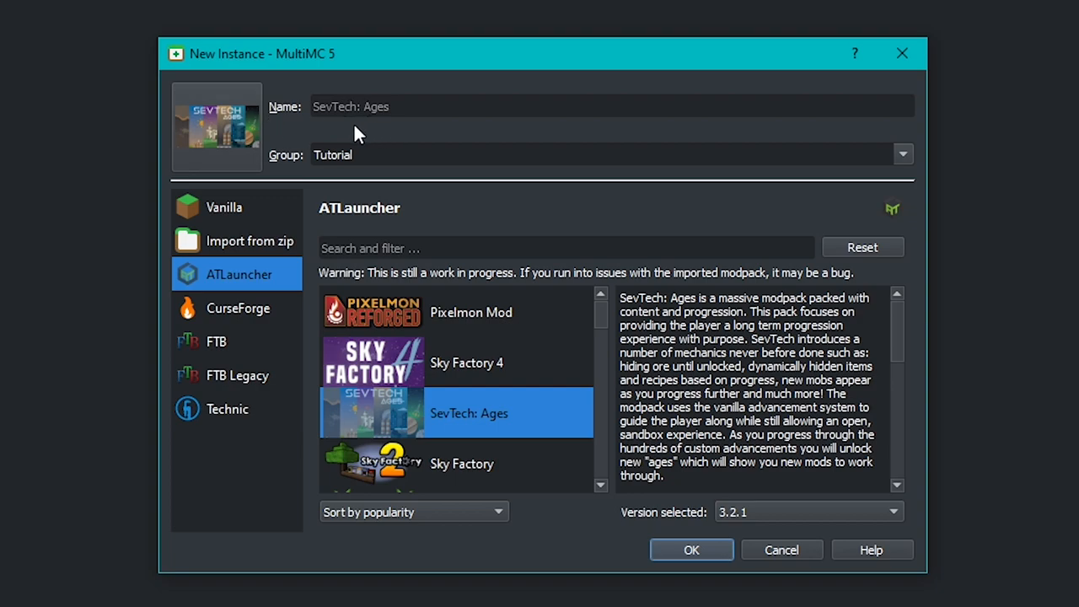
mouse_move(503, 276)
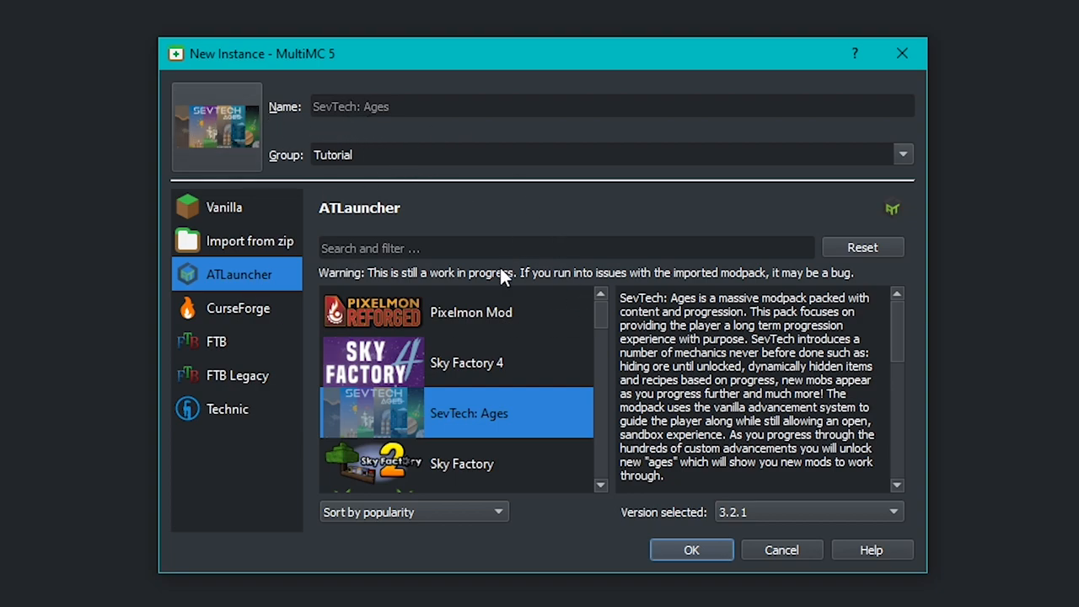
mouse_move(691, 550)
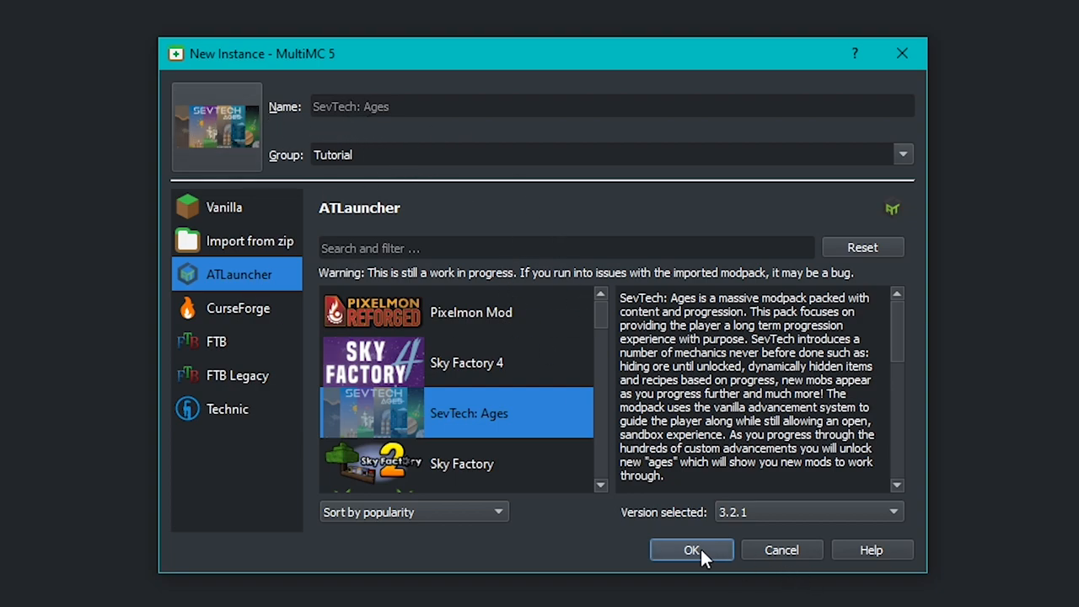
- Confirm the dialog to create the SevTech: Ages instance in the Tutorial group
left_click(691, 549)
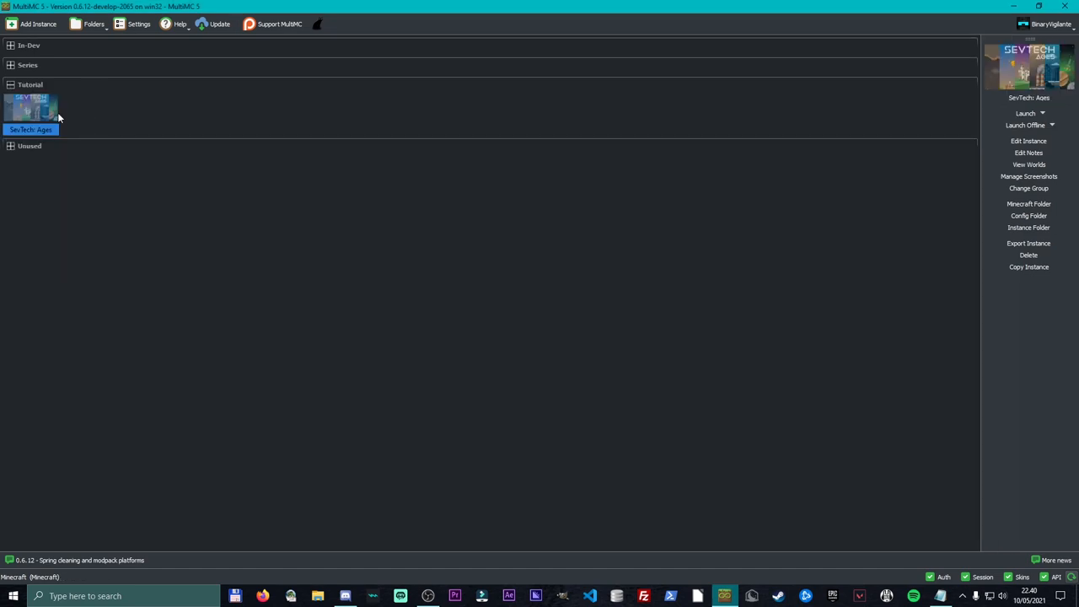
mouse_move(84, 123)
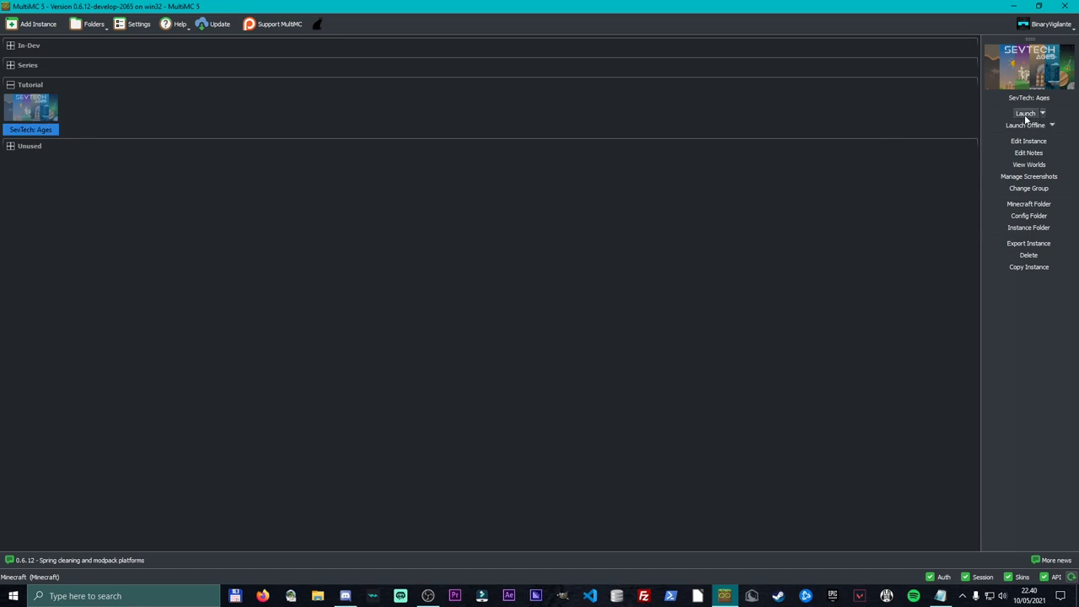
- Launch SevTech: Ages, then in a new instance dialog browse the CurseForge modpack list
left_click(1024, 113)
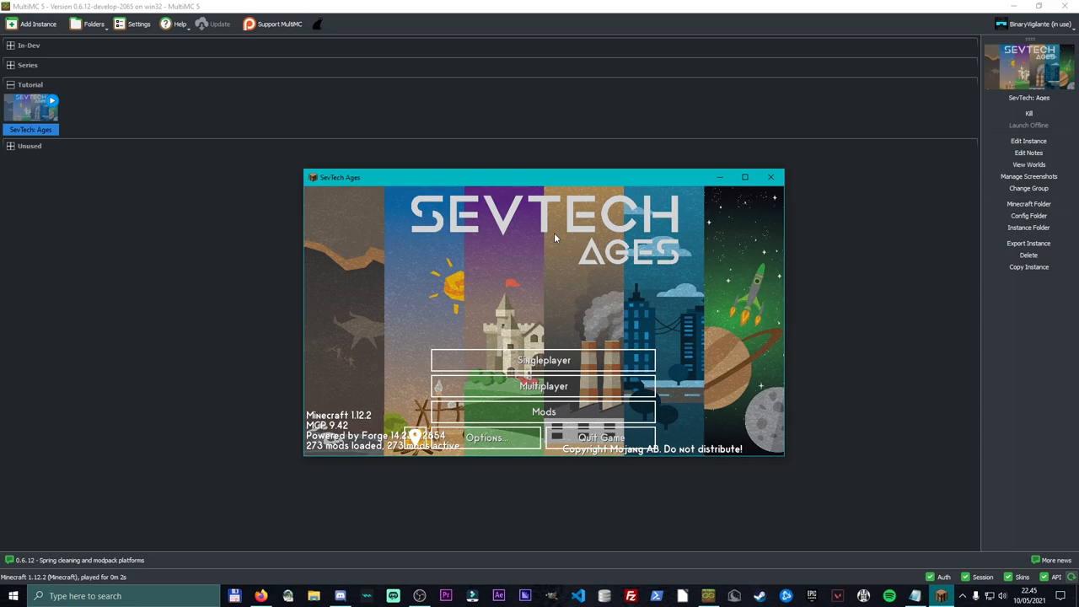
mouse_move(548, 240)
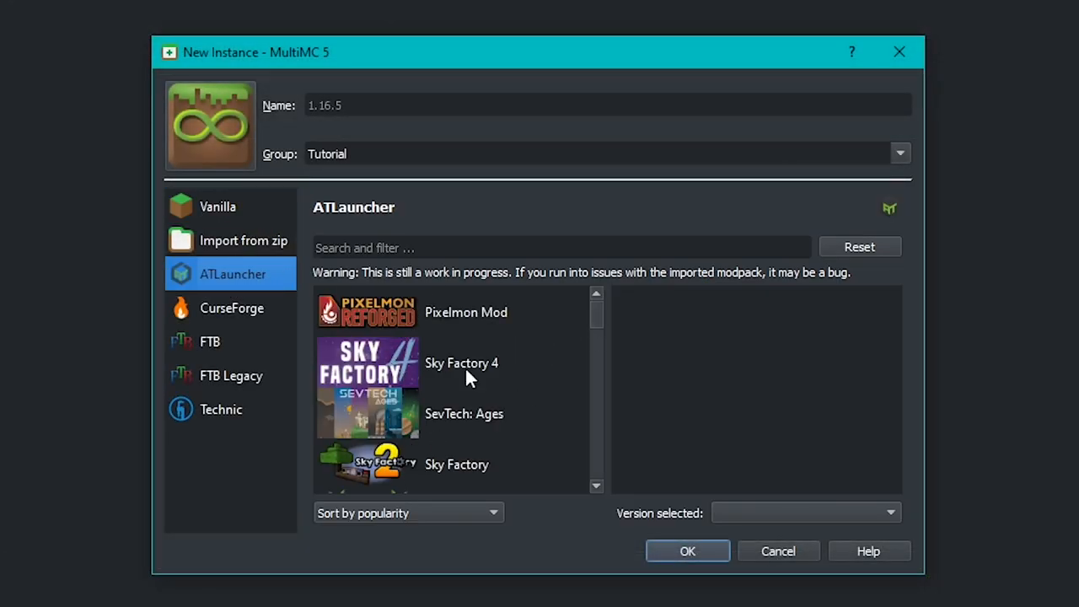
left_click(560, 246)
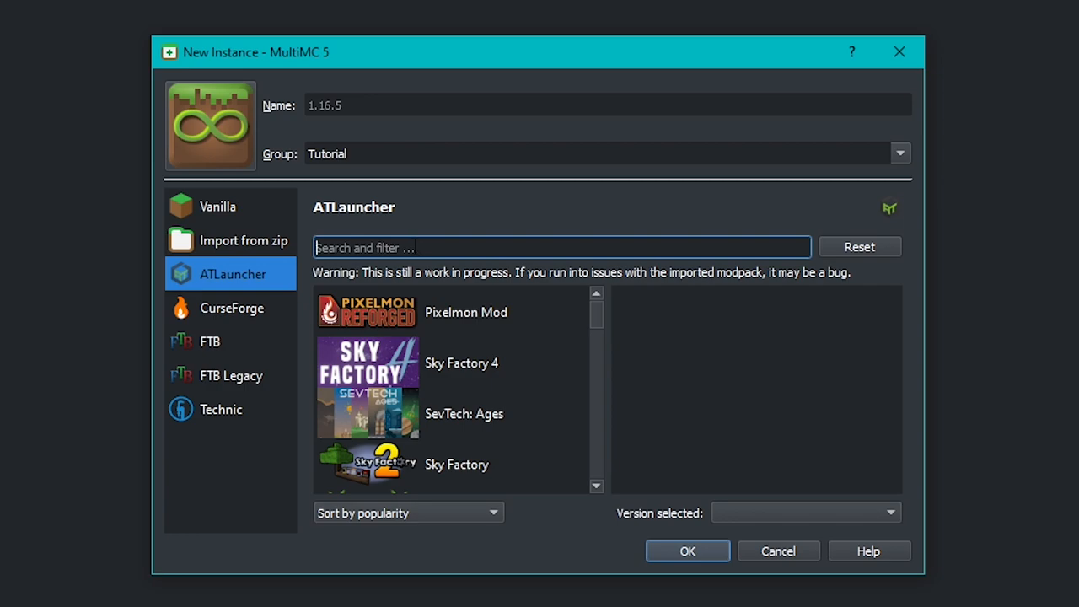
mouse_move(263, 327)
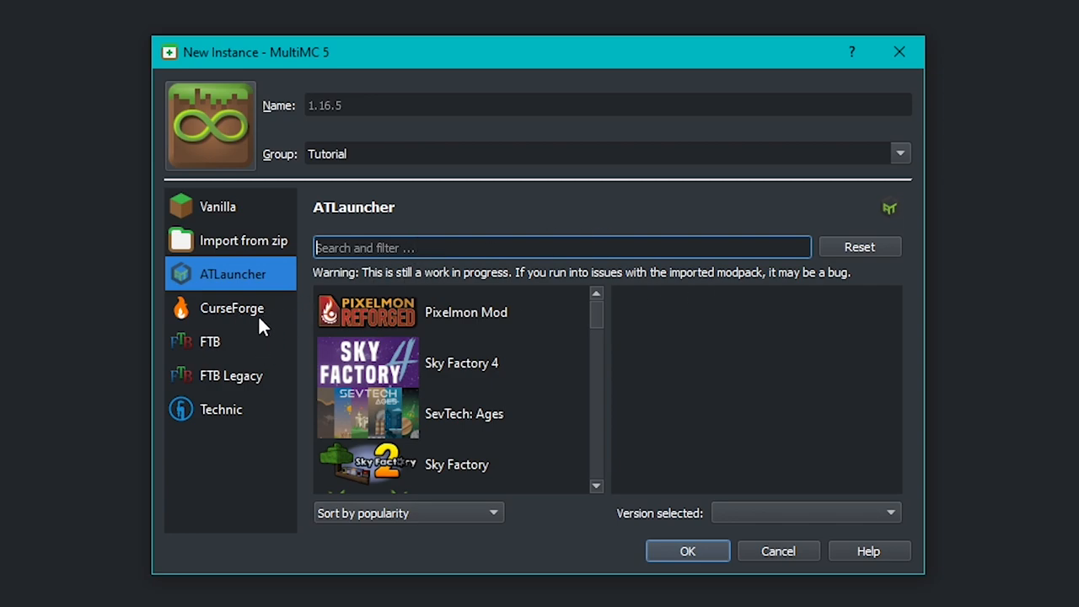
left_click(232, 307)
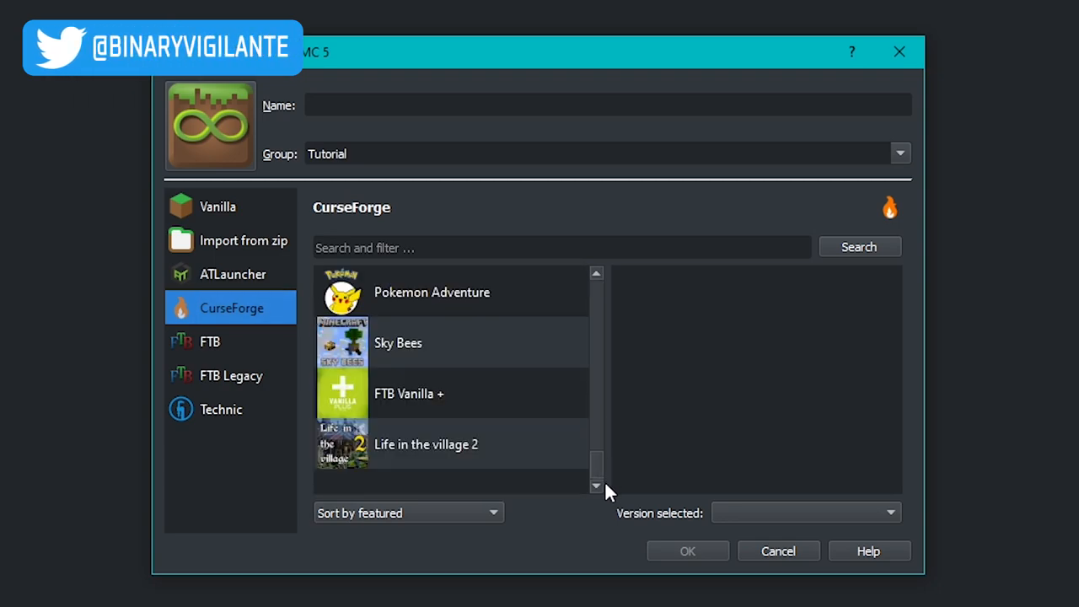
scroll("down", 3)
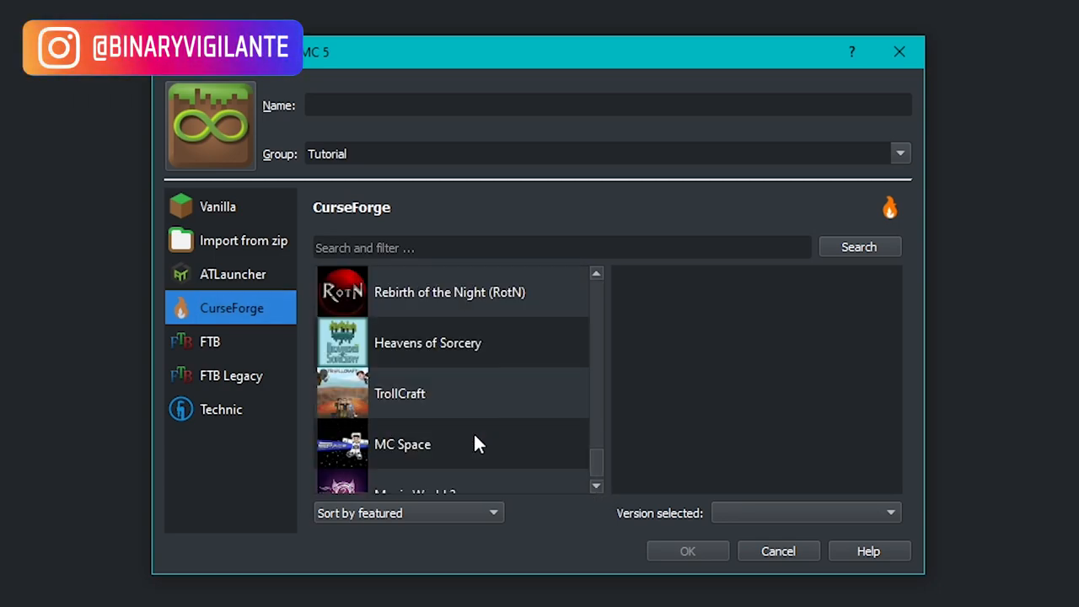
scroll("down", 3)
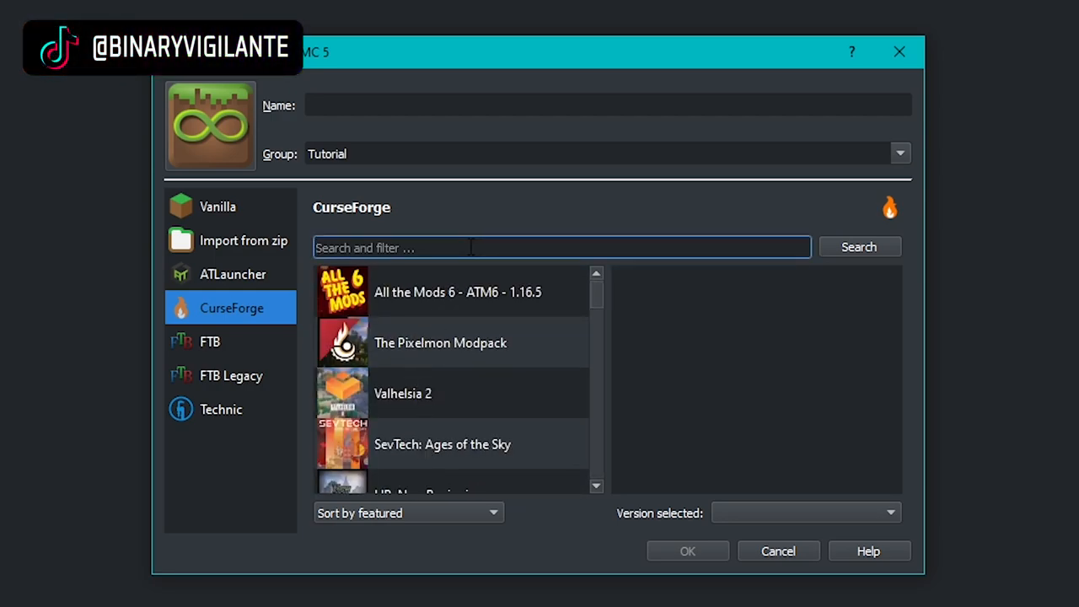
- Search CurseForge for 'rlcraft', pick RLCraft and create it as a Tutorial instance
type("rlcraft")
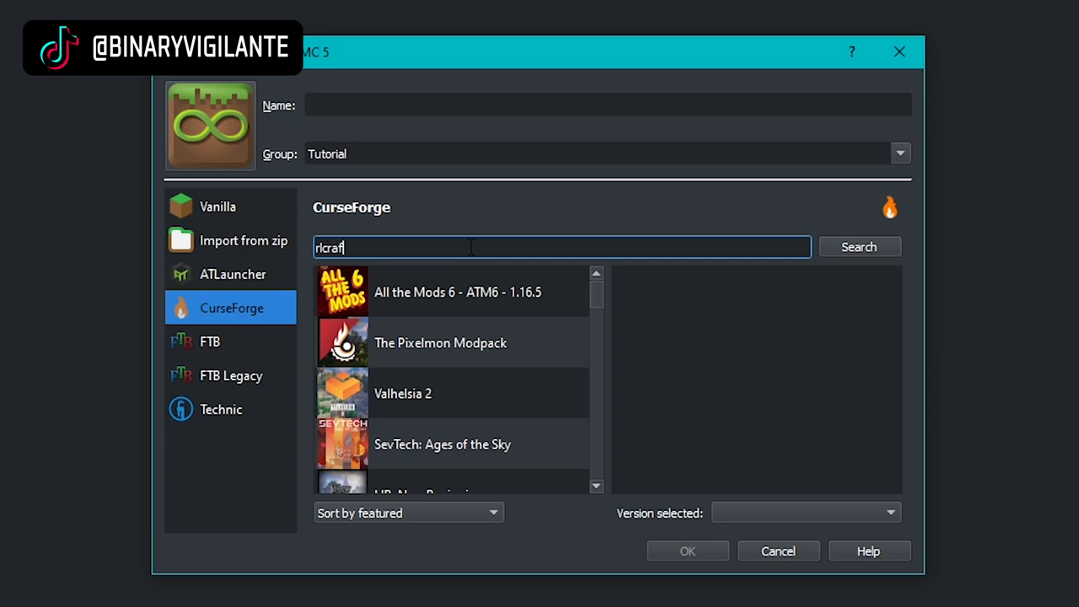
left_click(860, 247)
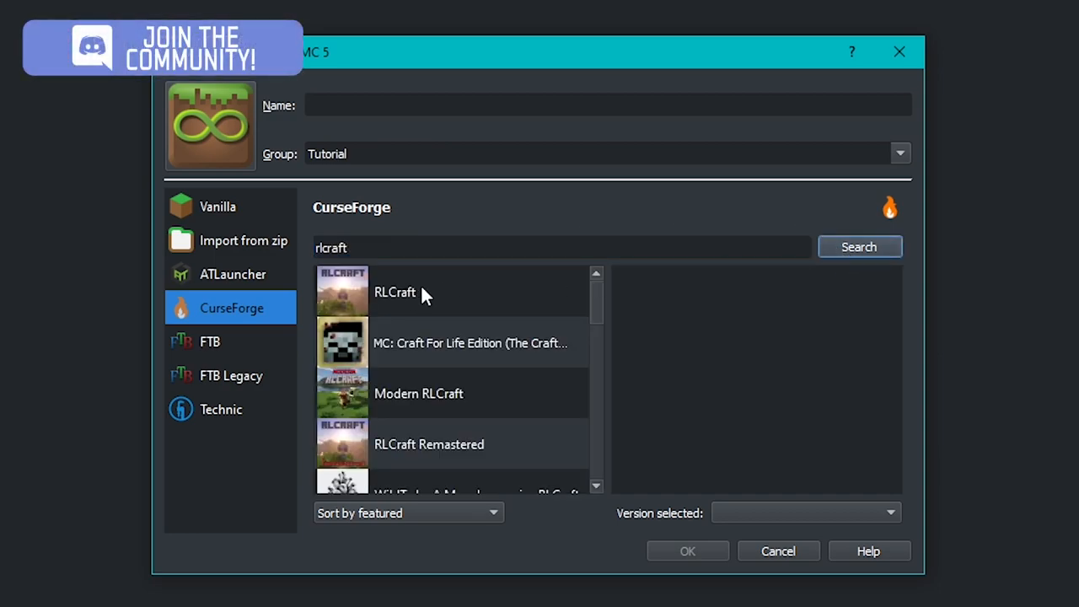
left_click(395, 291)
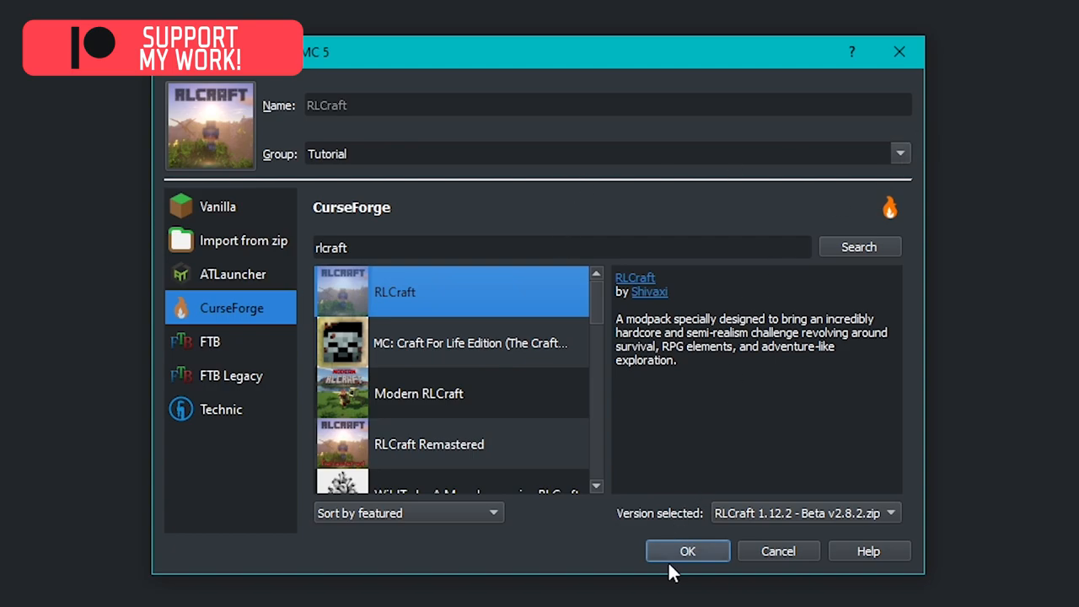
left_click(687, 550)
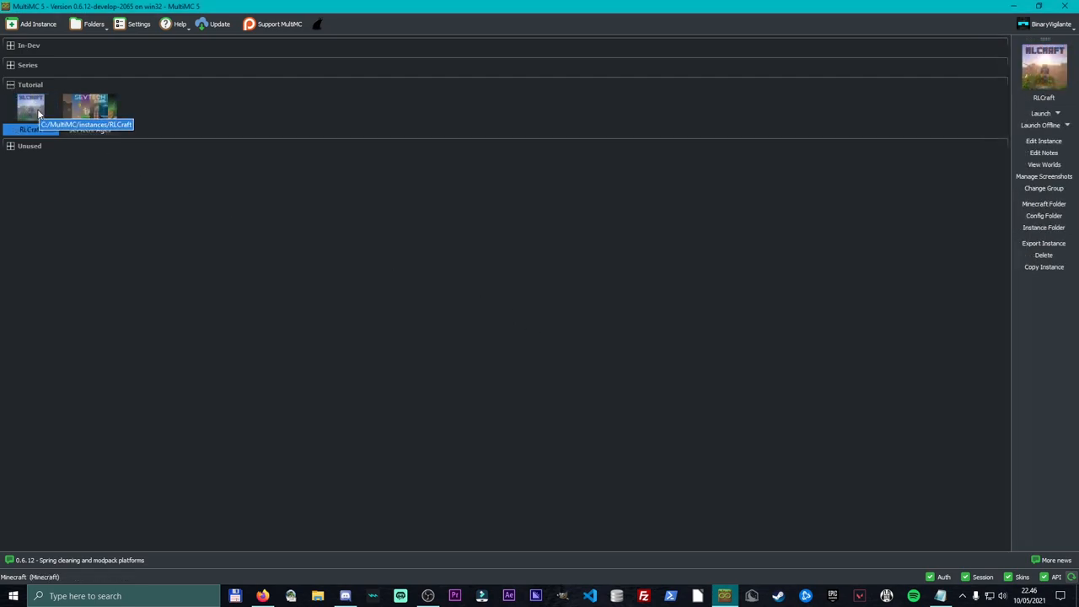
- Start another instance and view the FTB, FTB Legacy and then Technic modpack sources
left_click(37, 23)
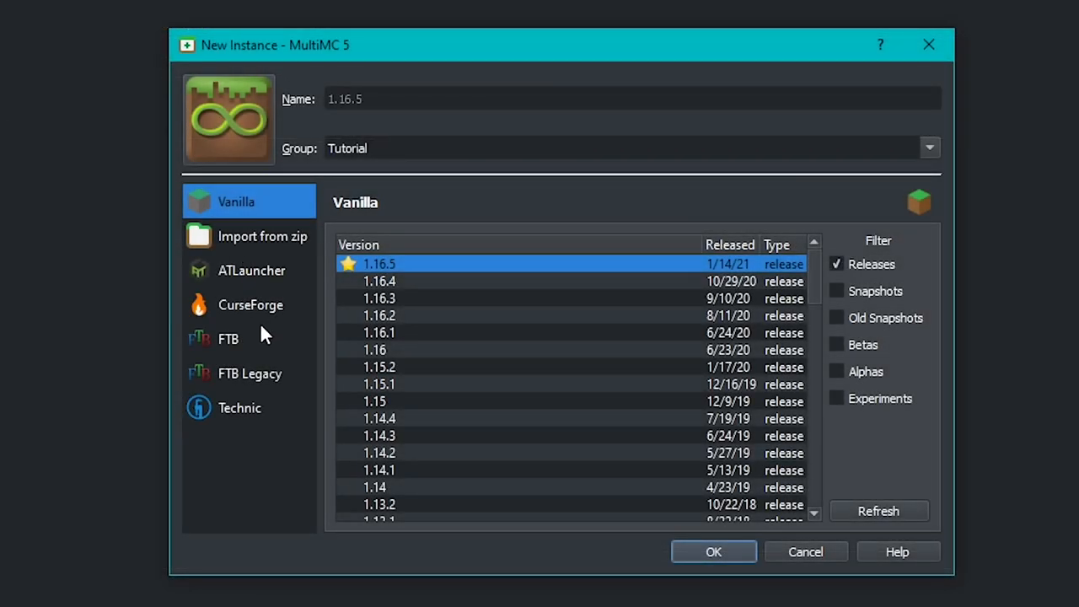
left_click(229, 338)
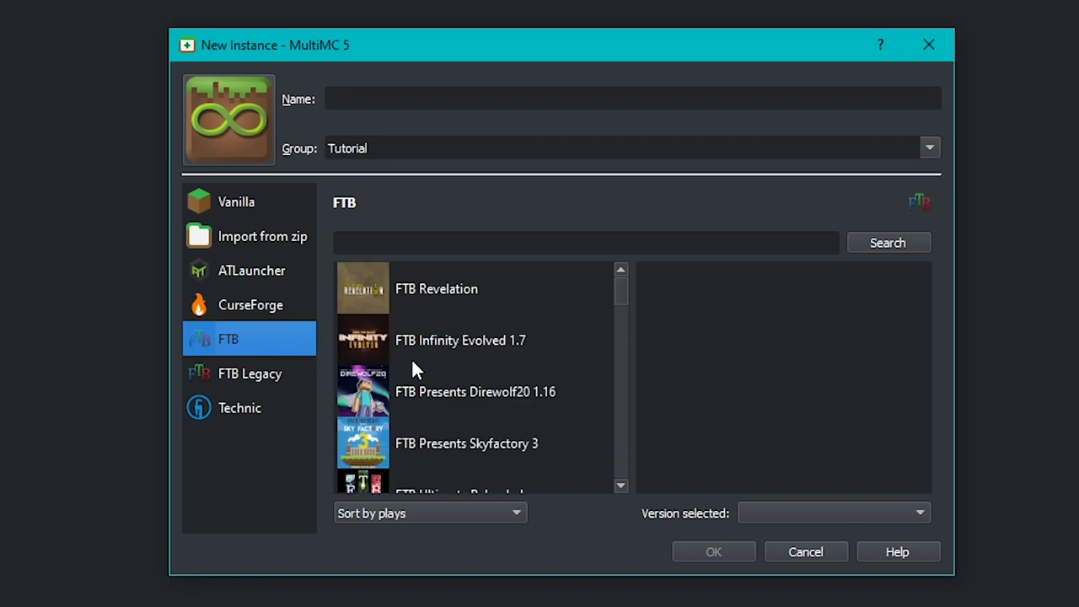
left_click(249, 374)
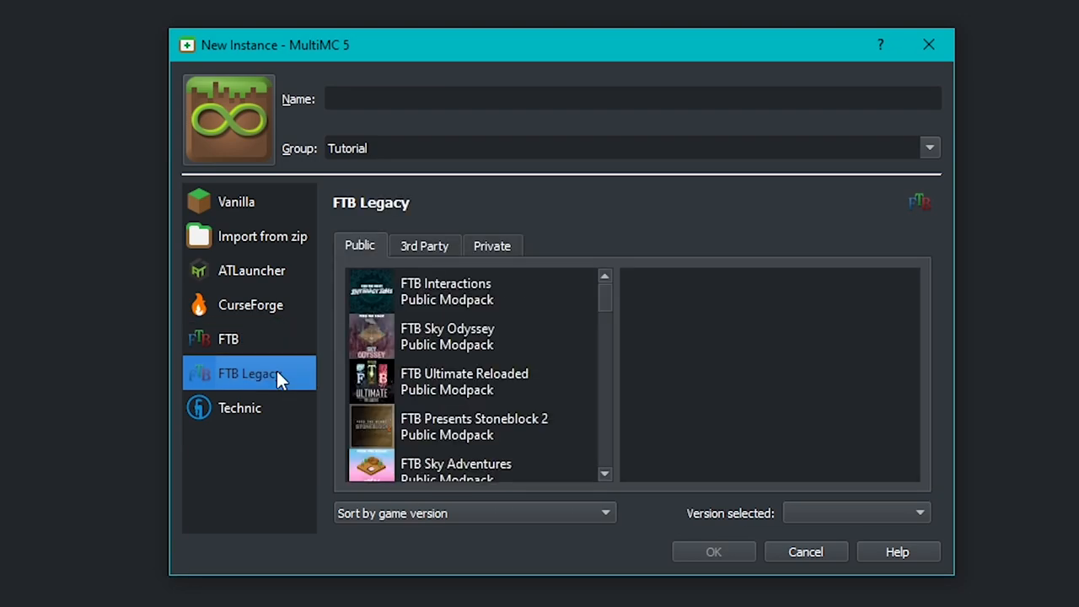
scroll("down", 3)
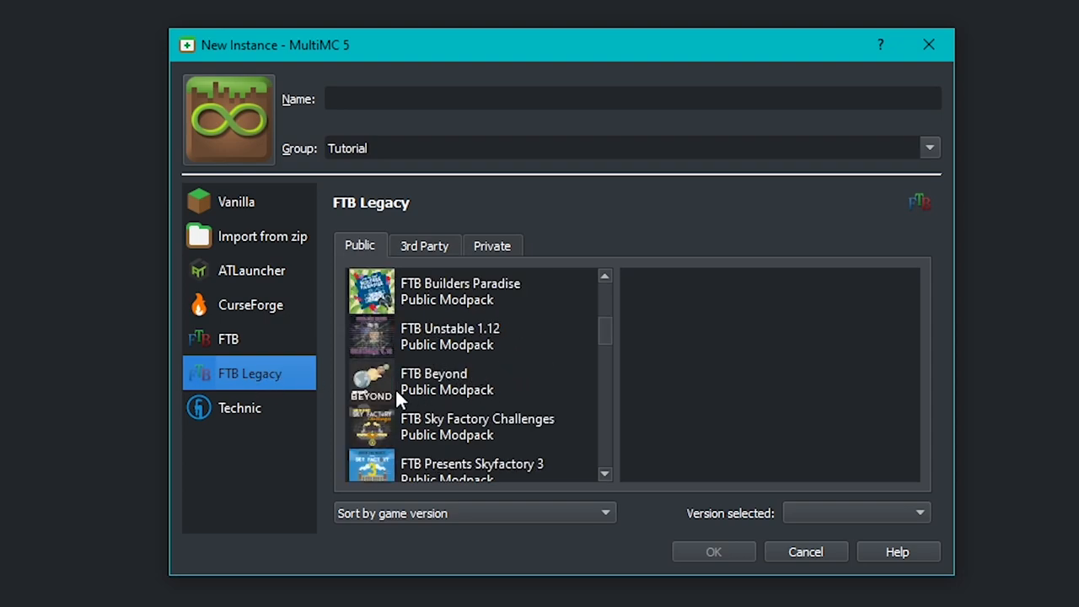
left_click(239, 406)
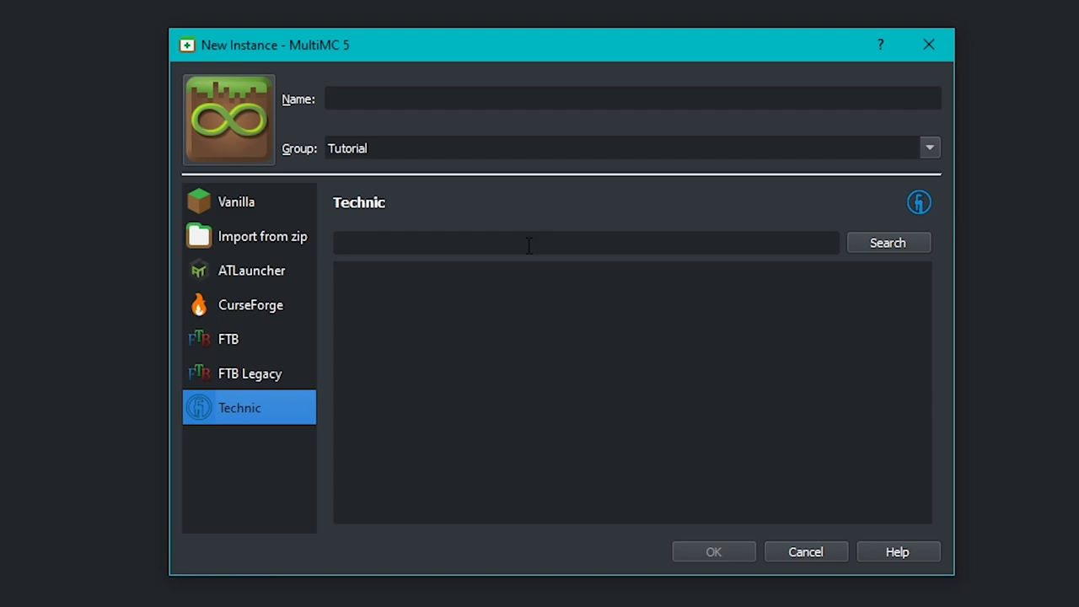
- Search Technic for 'Attack', create the Attack of the B-Team instance, and begin another new instance
left_click(530, 242)
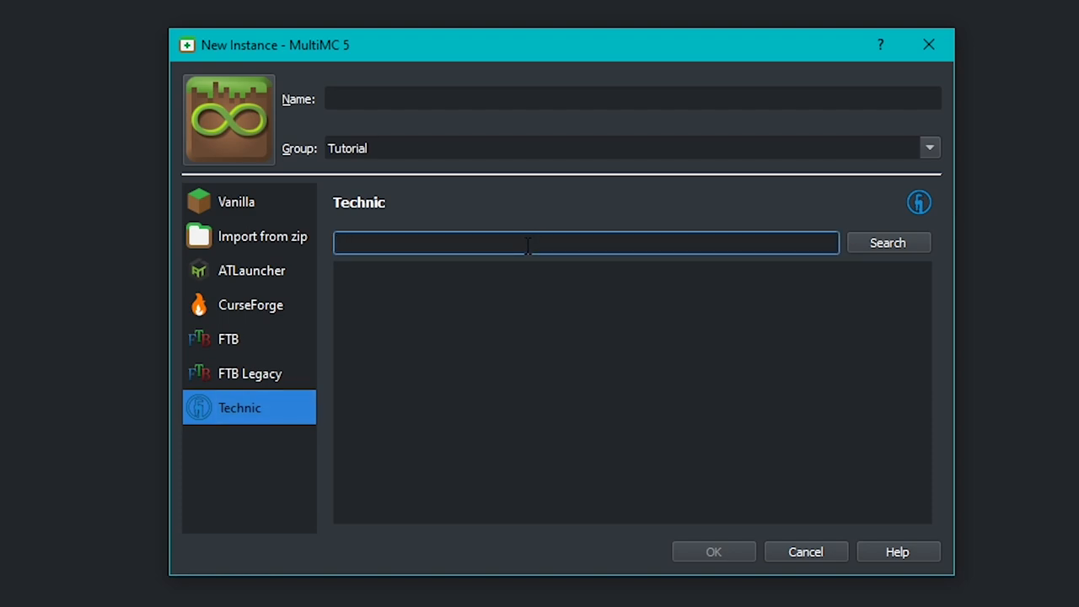
type("Attack")
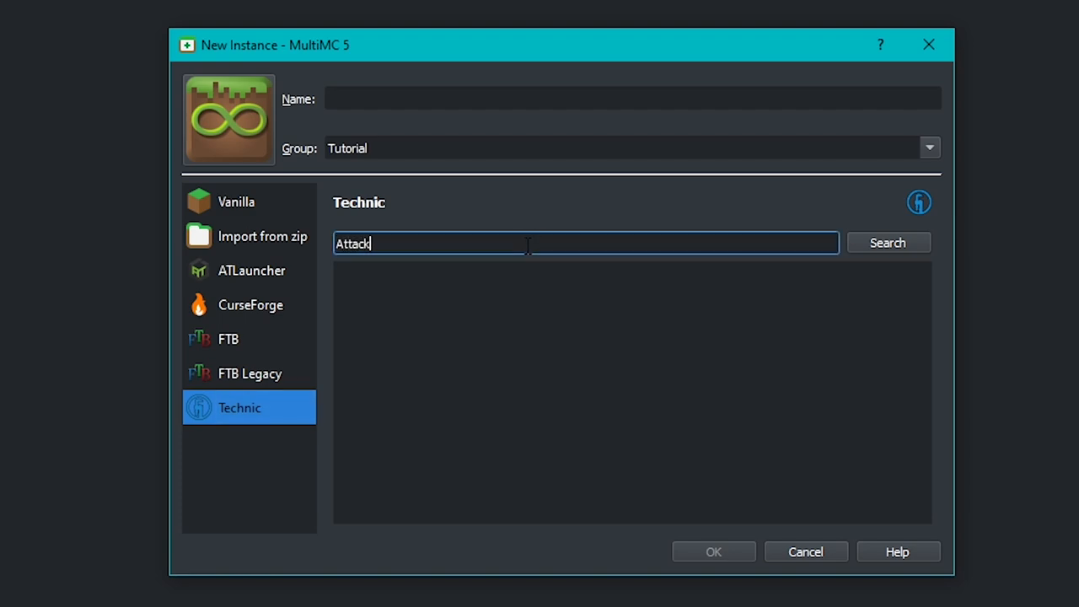
left_click(887, 242)
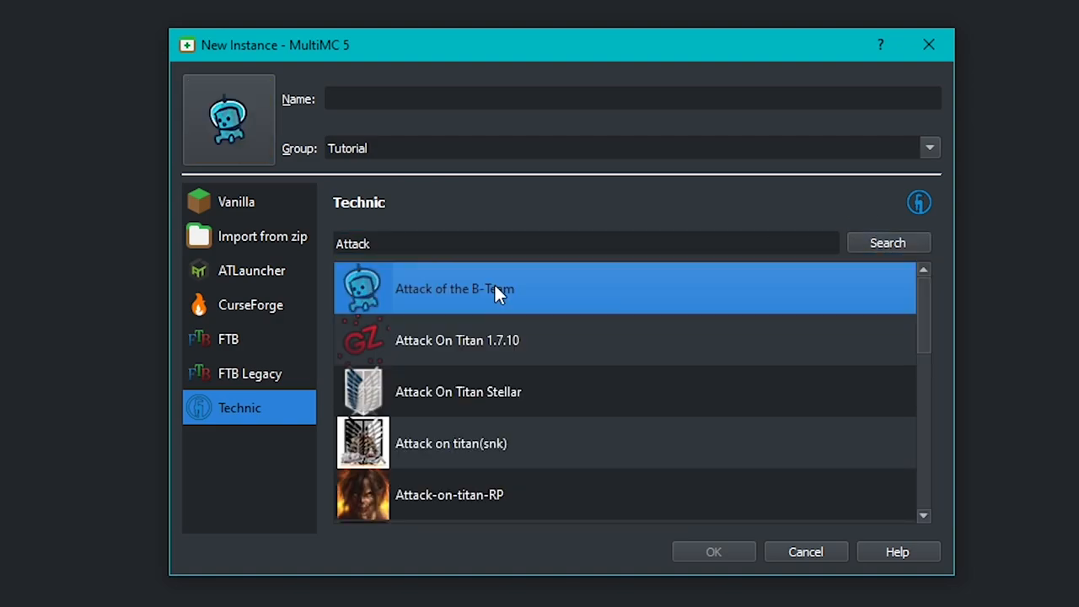
left_click(455, 288)
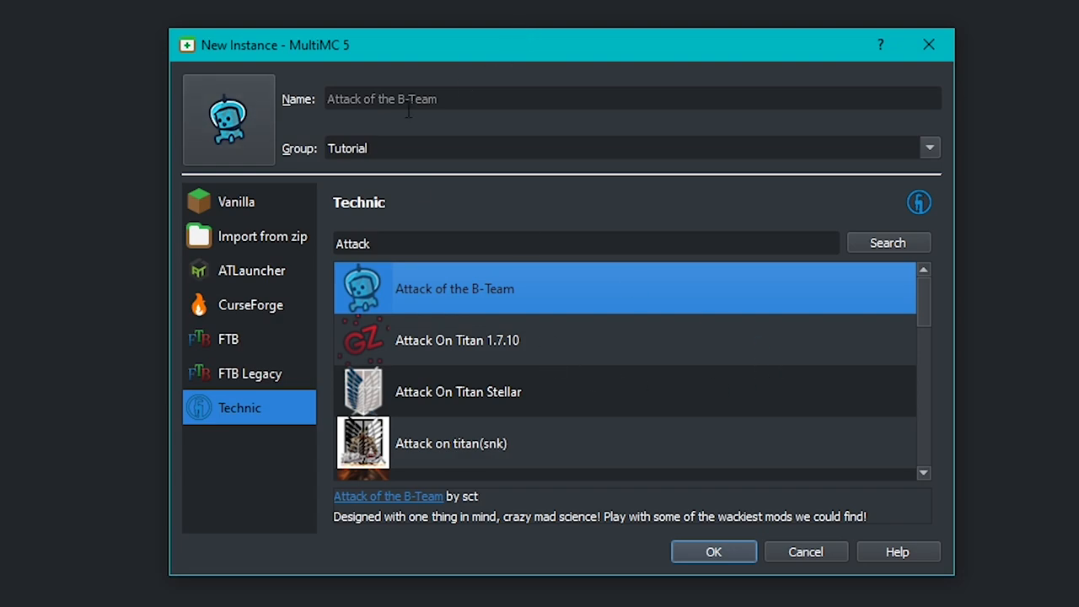
left_click(712, 551)
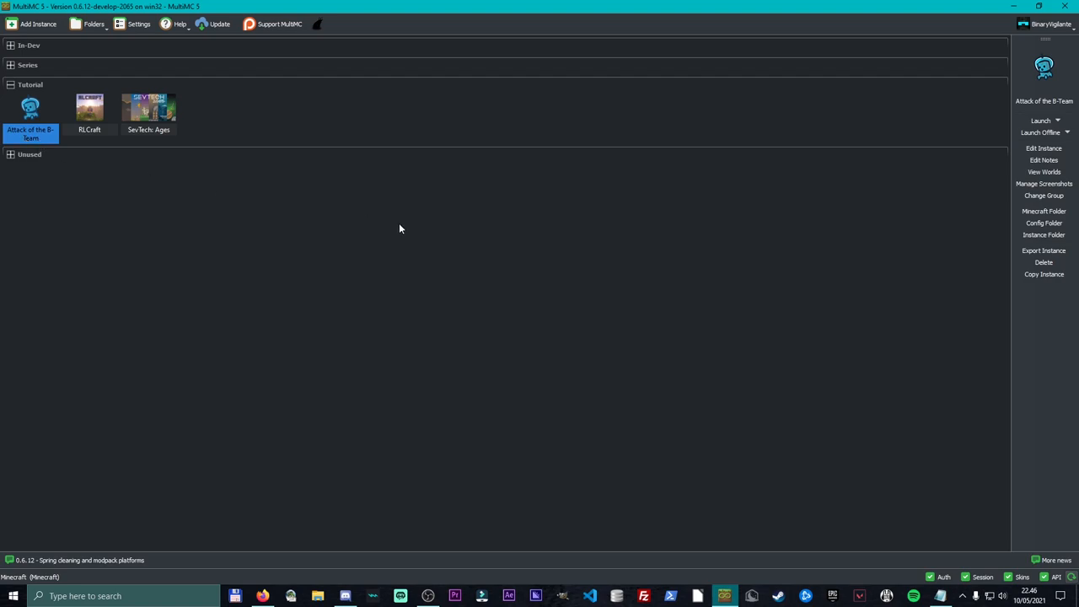
left_click(38, 24)
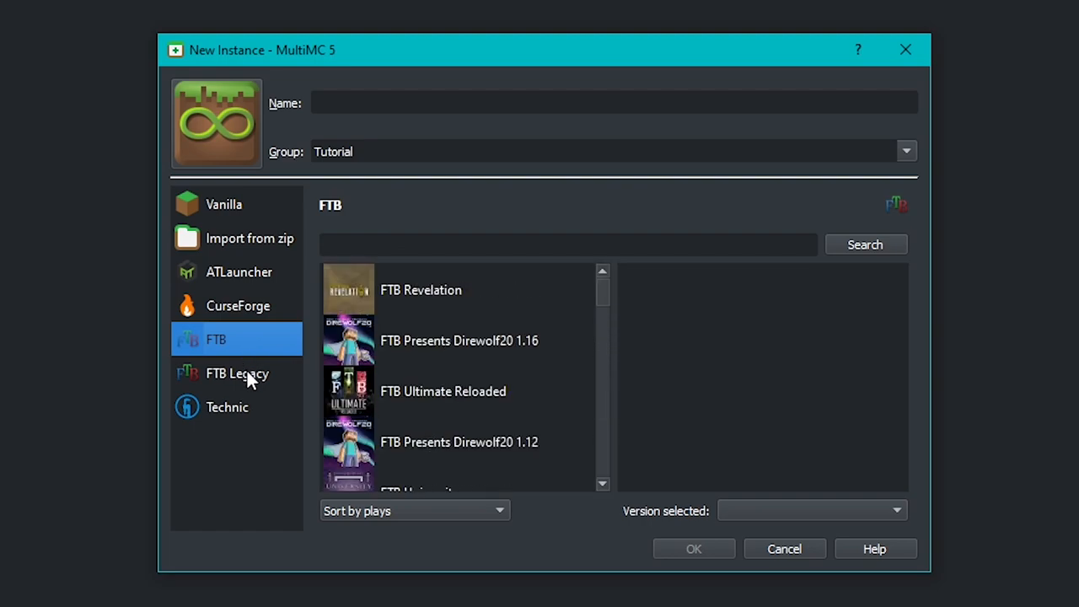
- Cycle through Technic, FTB and CurseForge with its Sort by options, ending on ATLauncher
left_click(226, 407)
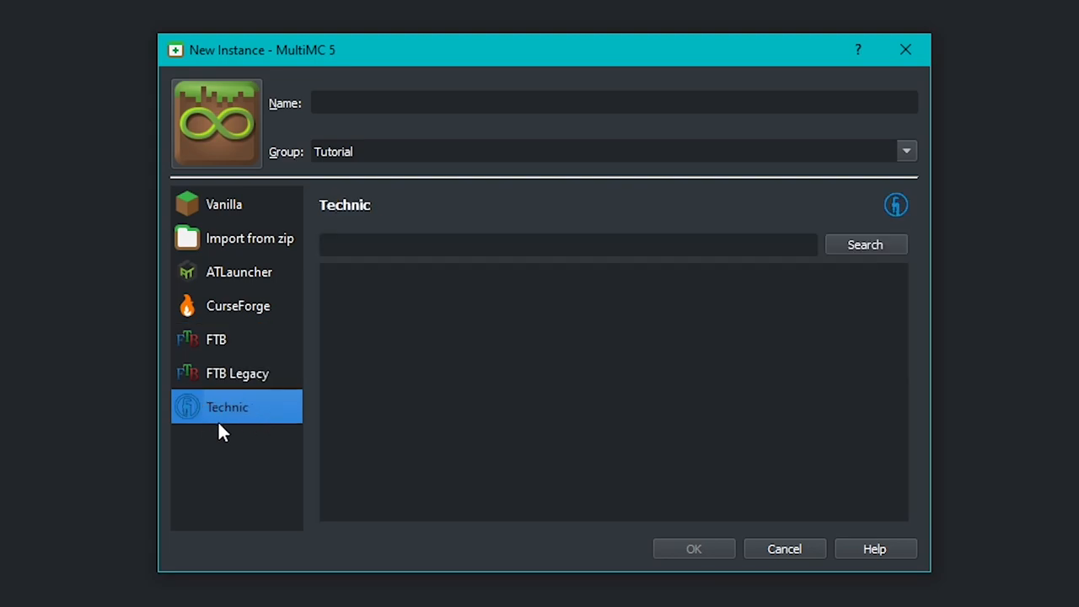
mouse_move(468, 283)
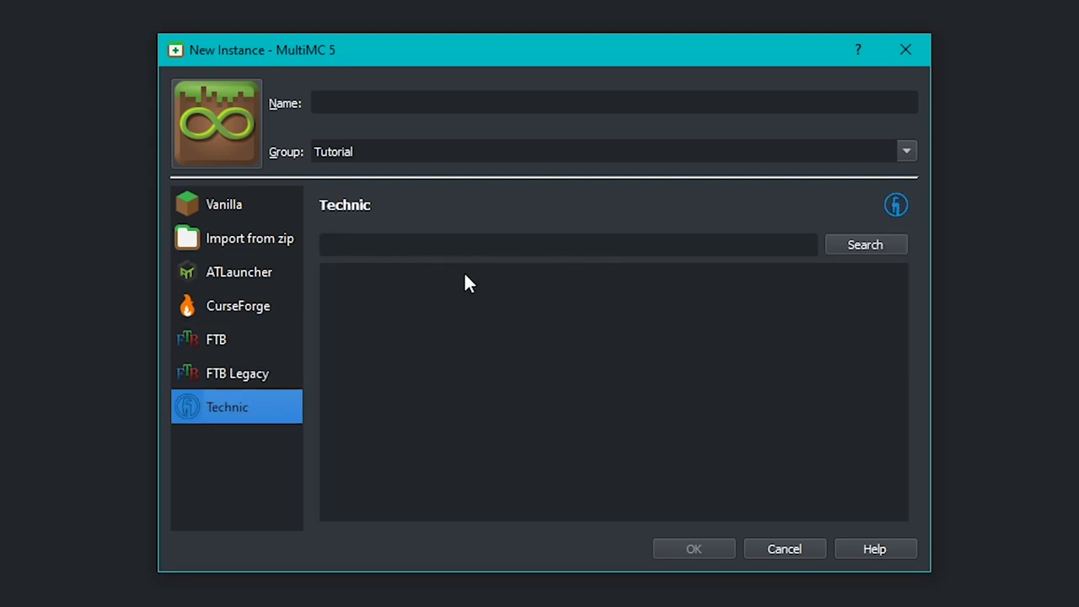
left_click(216, 339)
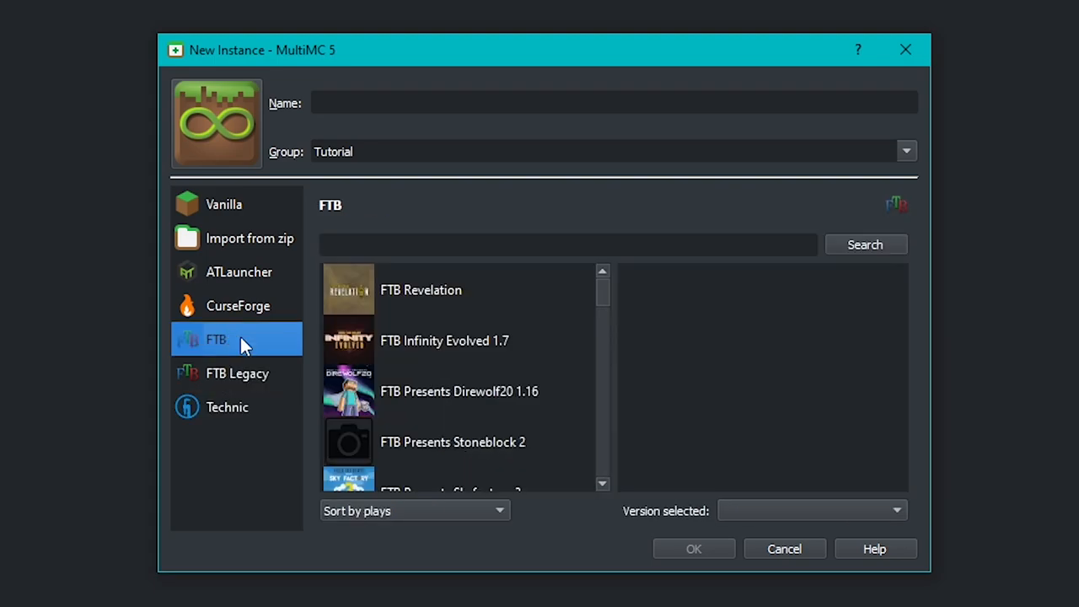
left_click(238, 305)
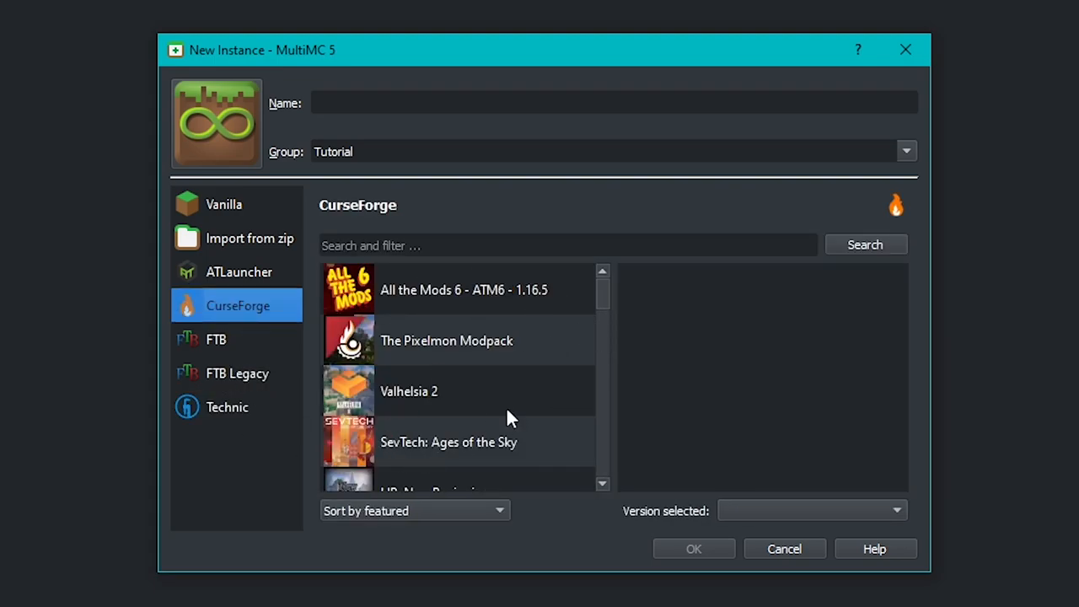
left_click(413, 509)
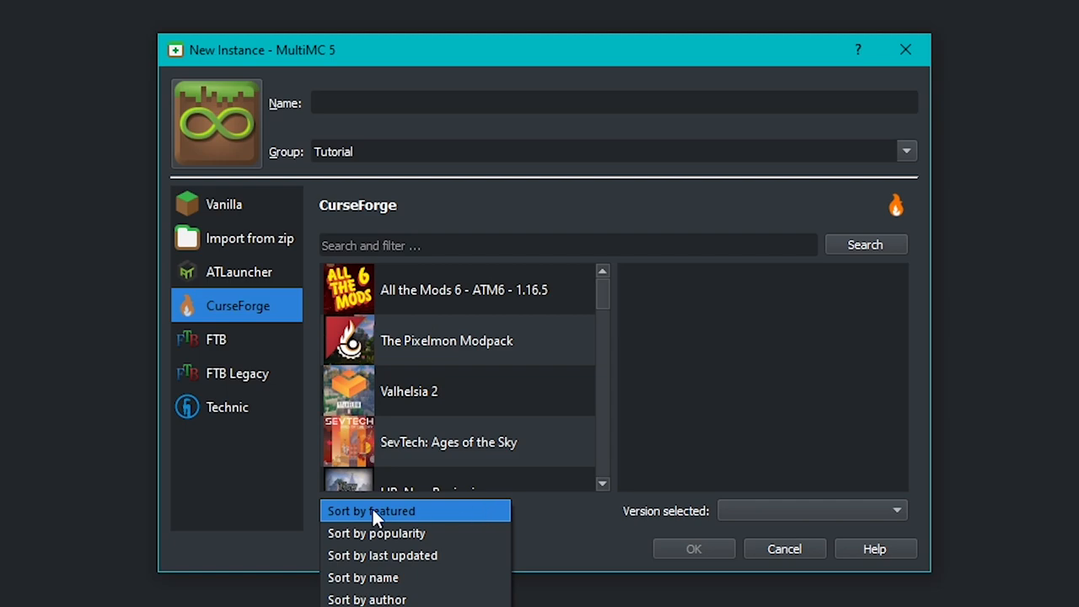
mouse_move(411, 577)
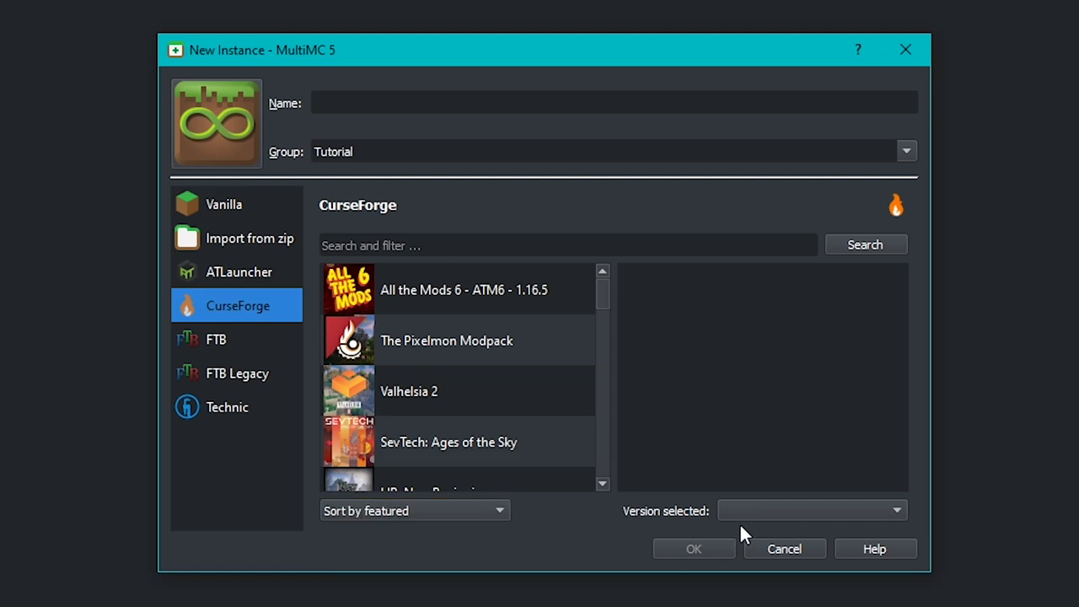
mouse_move(384, 511)
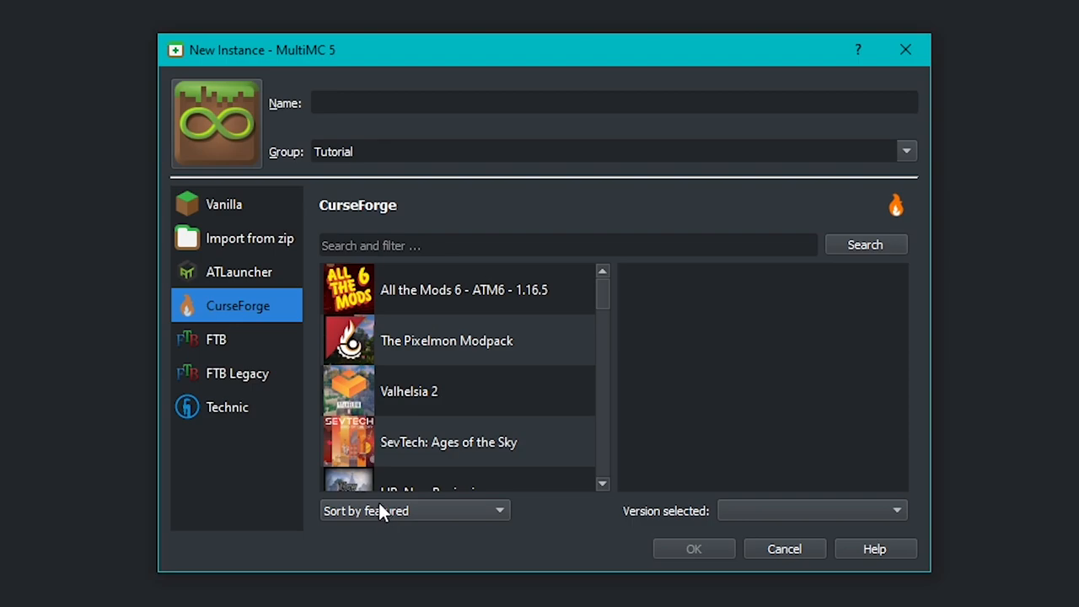
left_click(240, 271)
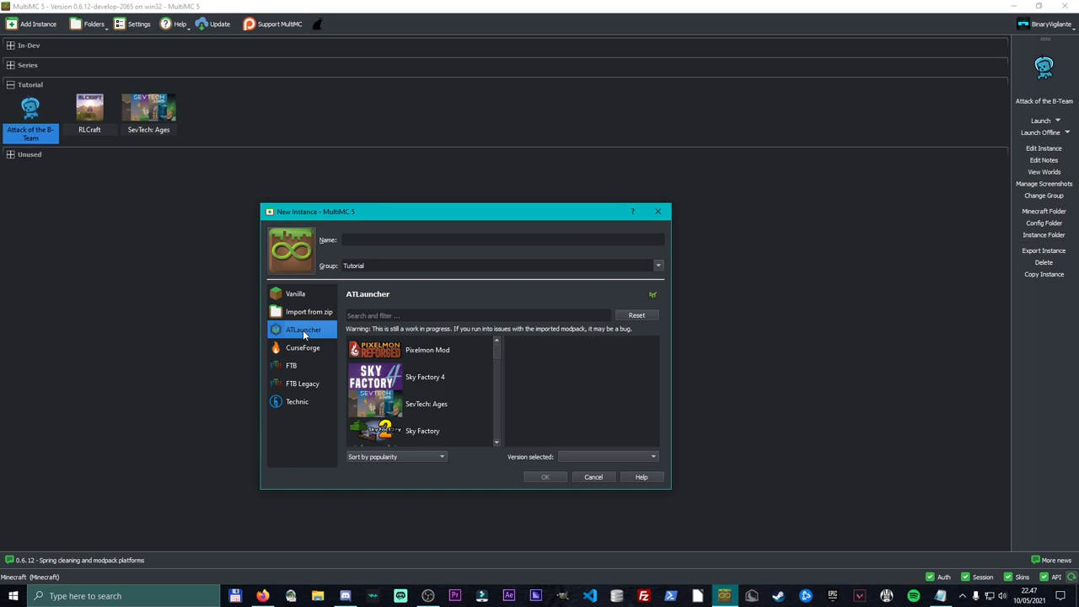
- Return from ATLauncher to the CurseForge modpack list sorted by featured
left_click(303, 347)
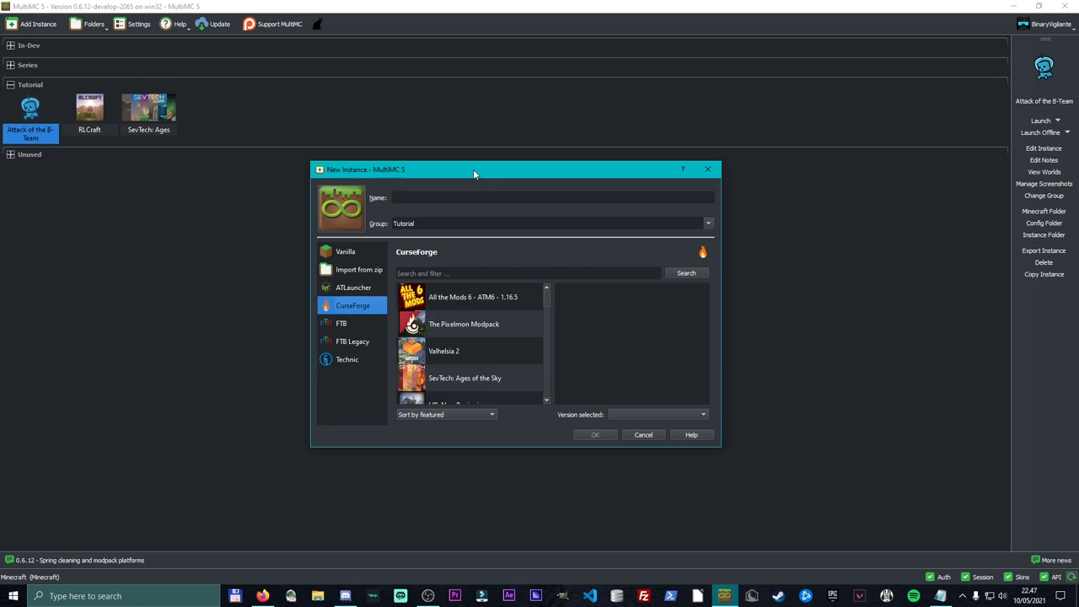
mouse_move(384, 381)
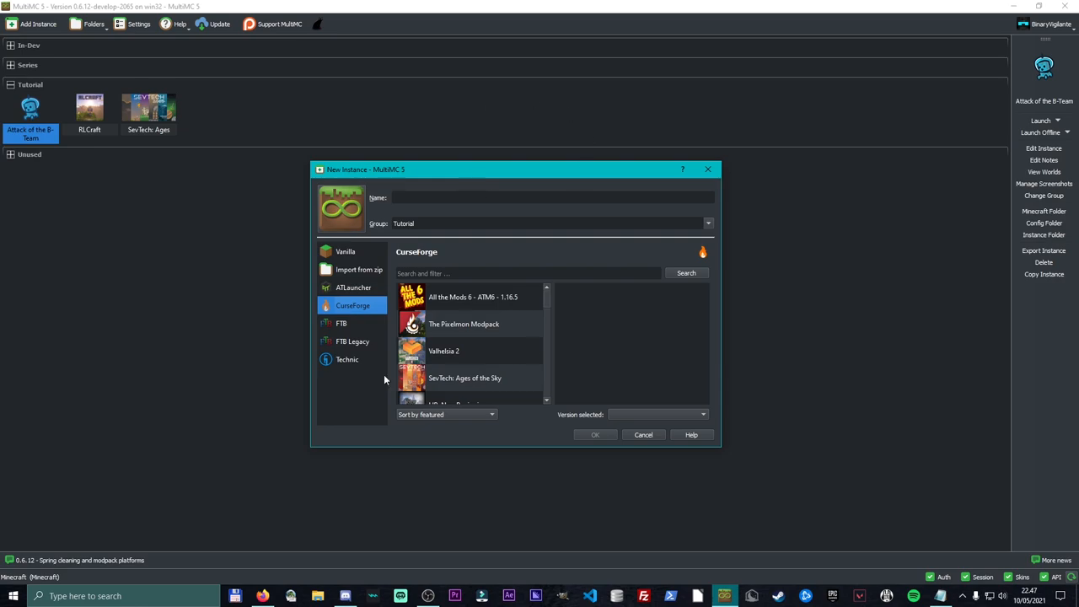